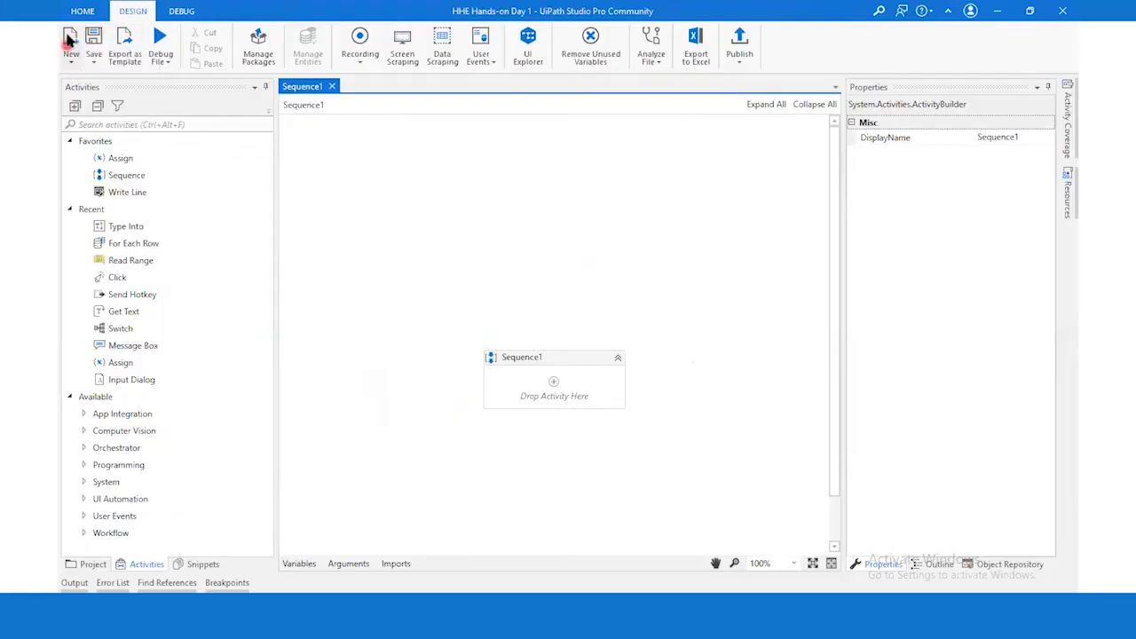
mouse_move(60, 359)
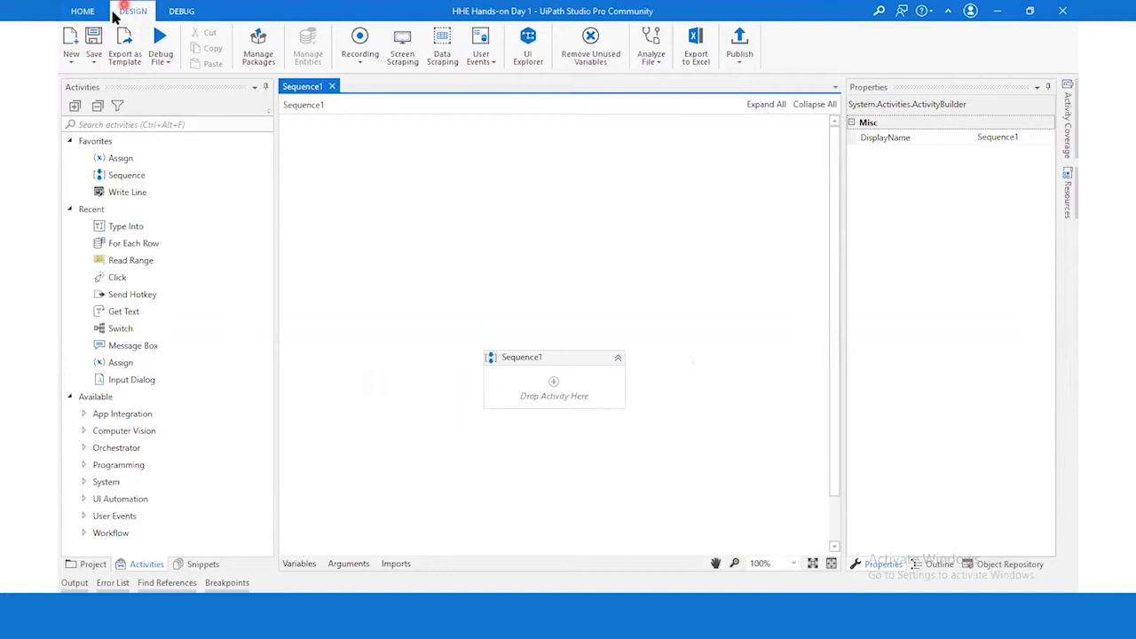
Create an empty sequence workflow named 'demo 1' via the New dropdown
left_click(70, 42)
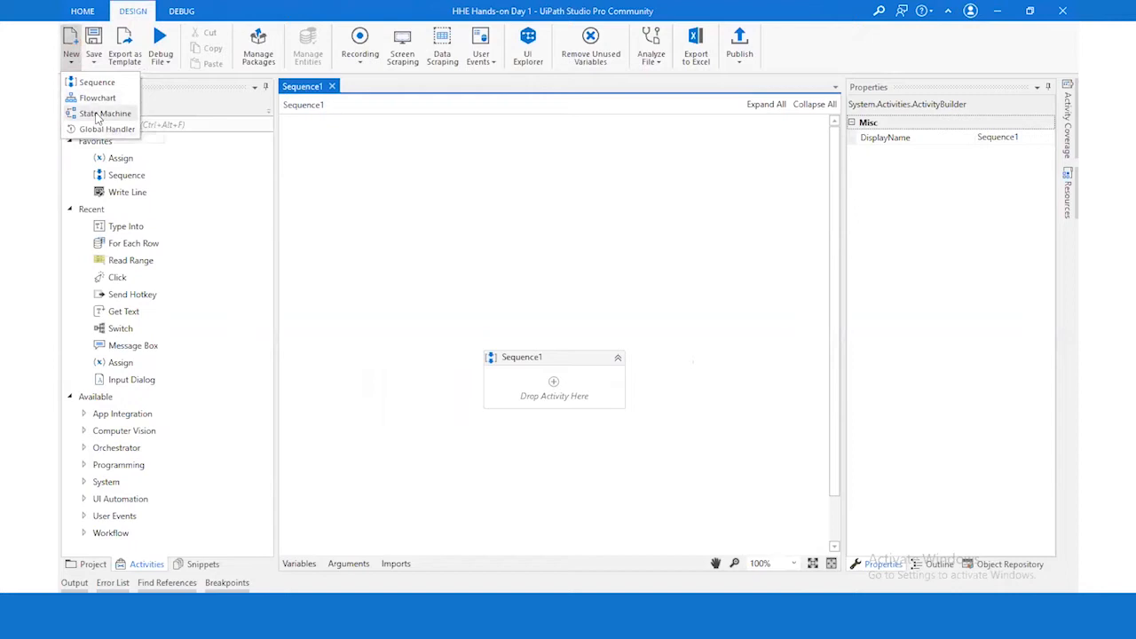
mouse_move(97, 82)
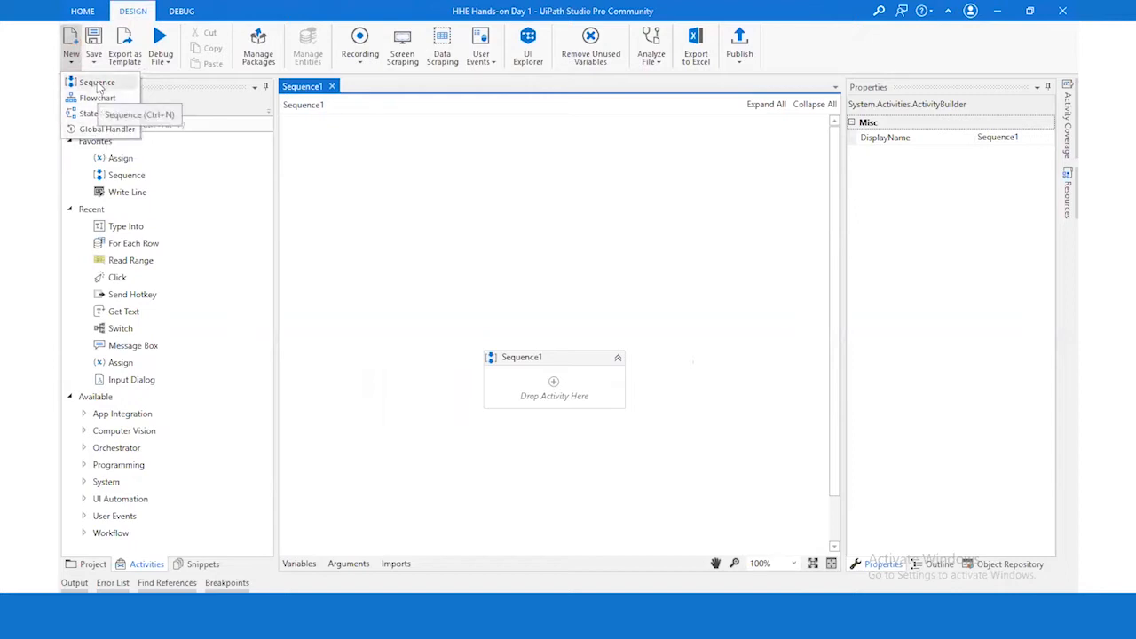
left_click(96, 82)
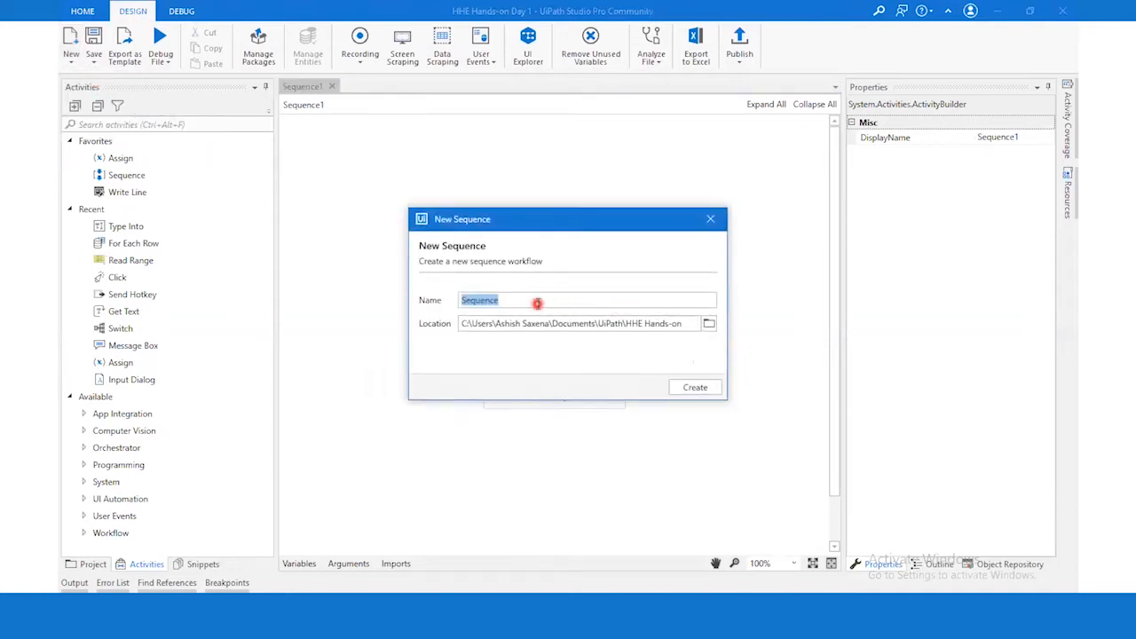
type("demo 1")
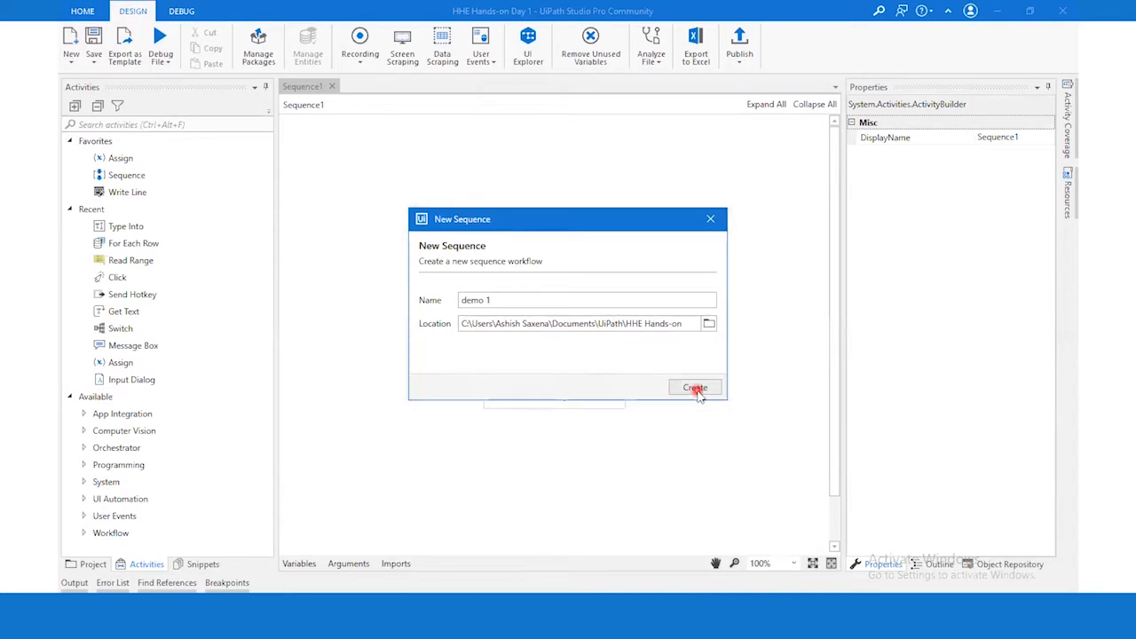
left_click(694, 388)
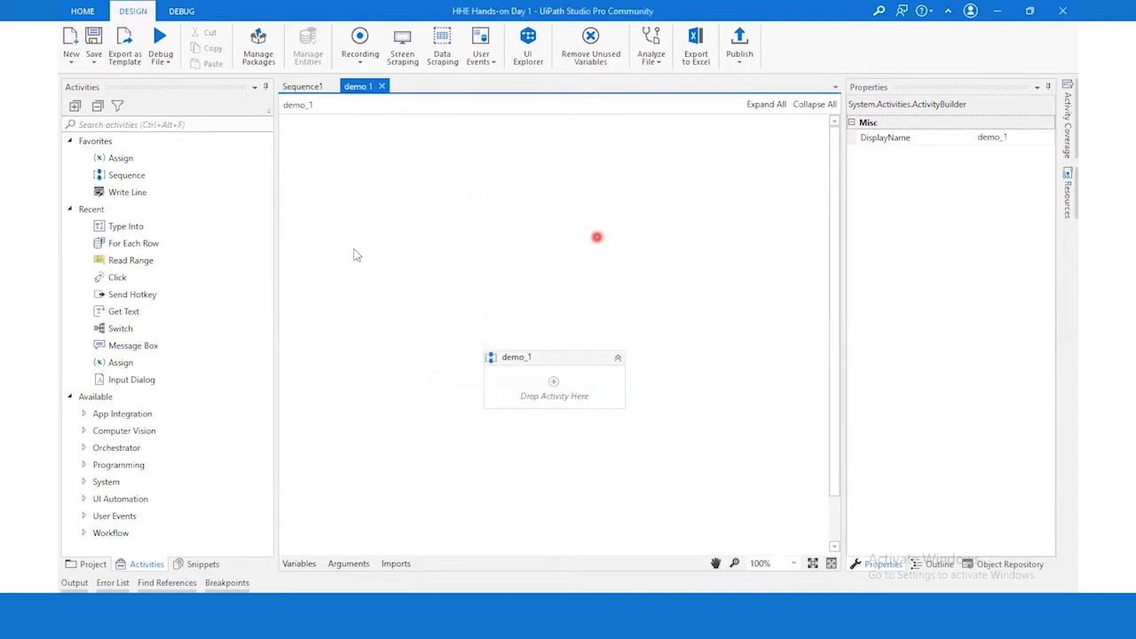
mouse_move(590, 362)
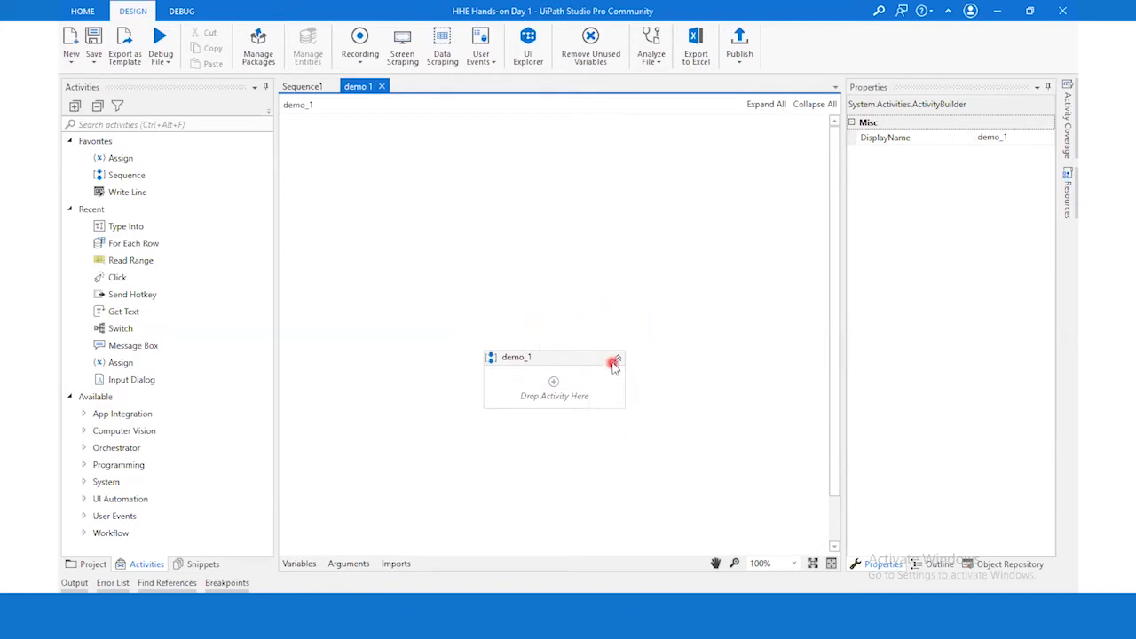
mouse_move(152, 226)
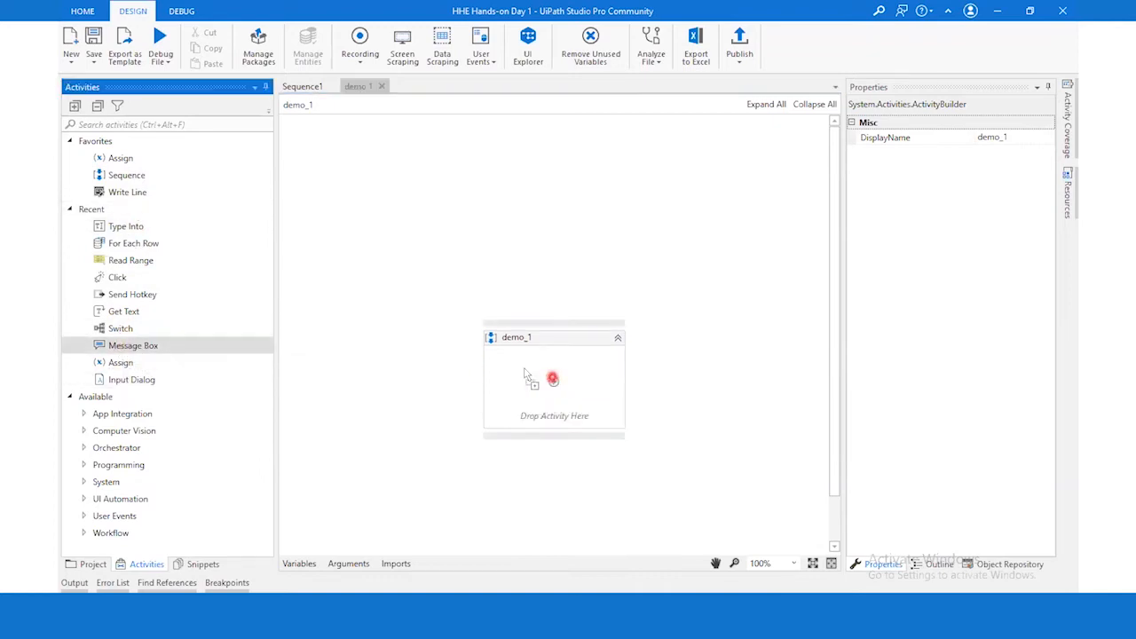
Add a Message Box and a For Each Row activity to the demo_1 sequence
left_click_drag(133, 345, 553, 379)
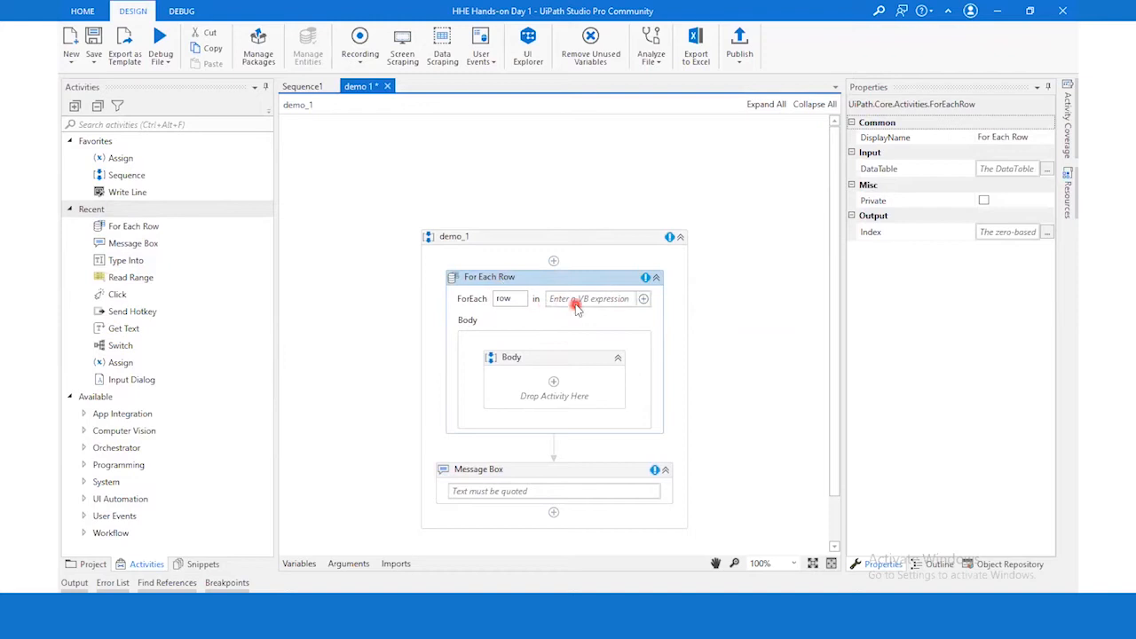
mouse_move(590, 298)
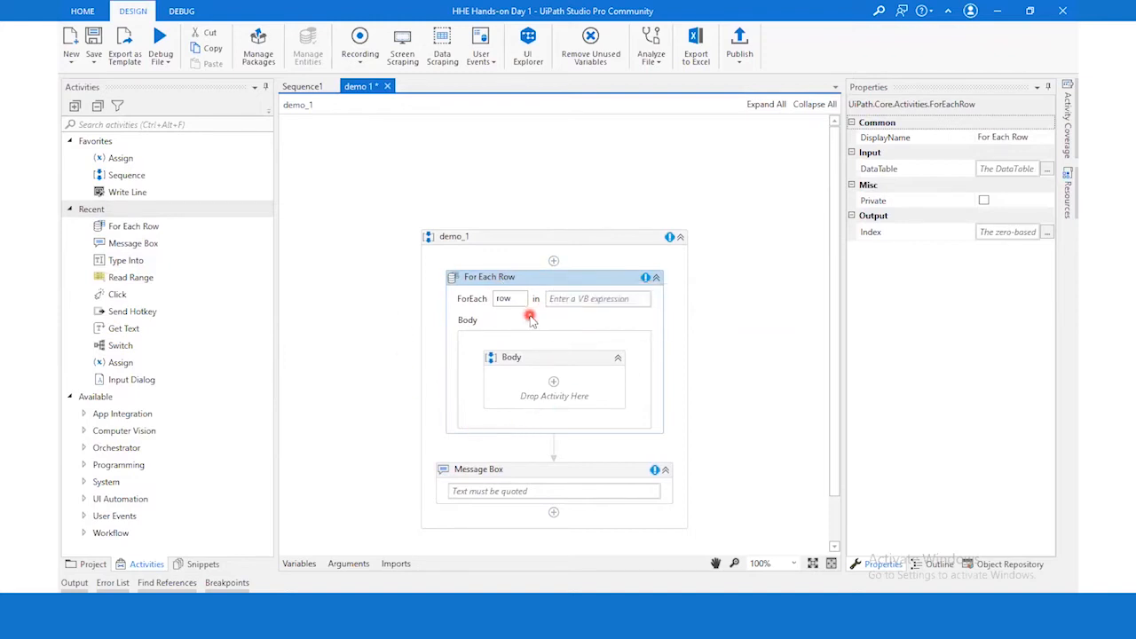
left_click(594, 298)
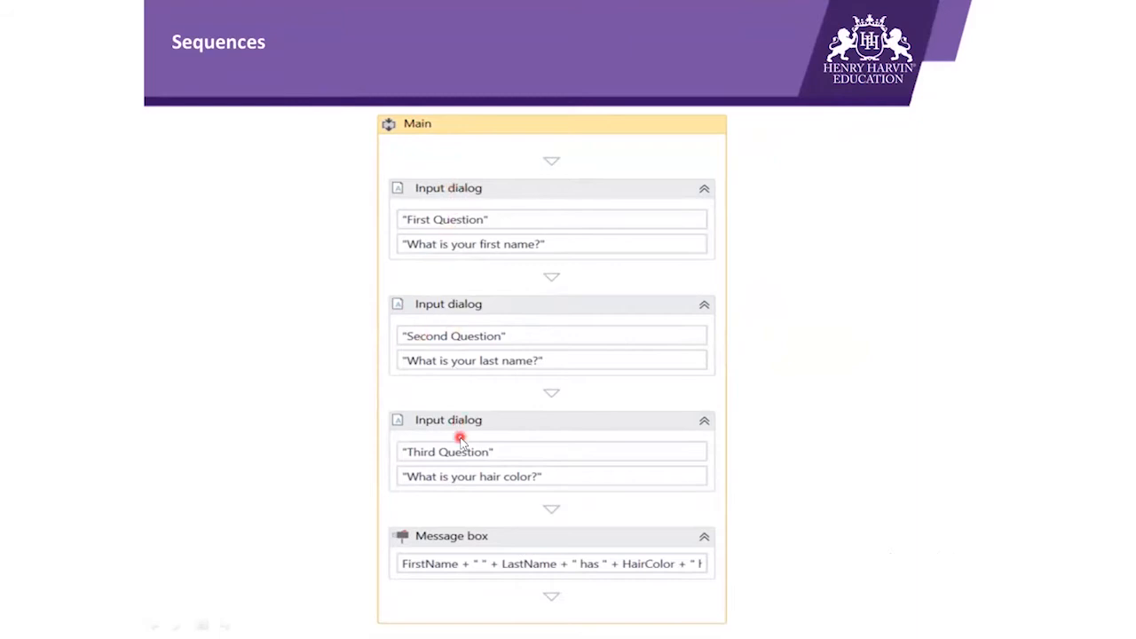
mouse_move(460, 376)
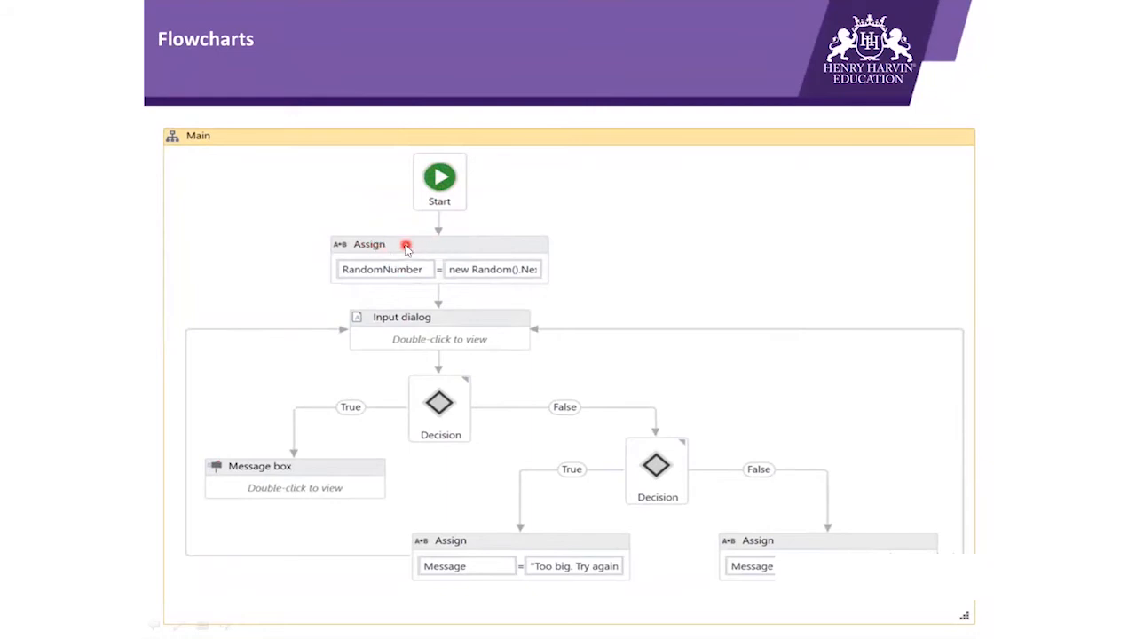
mouse_move(441, 315)
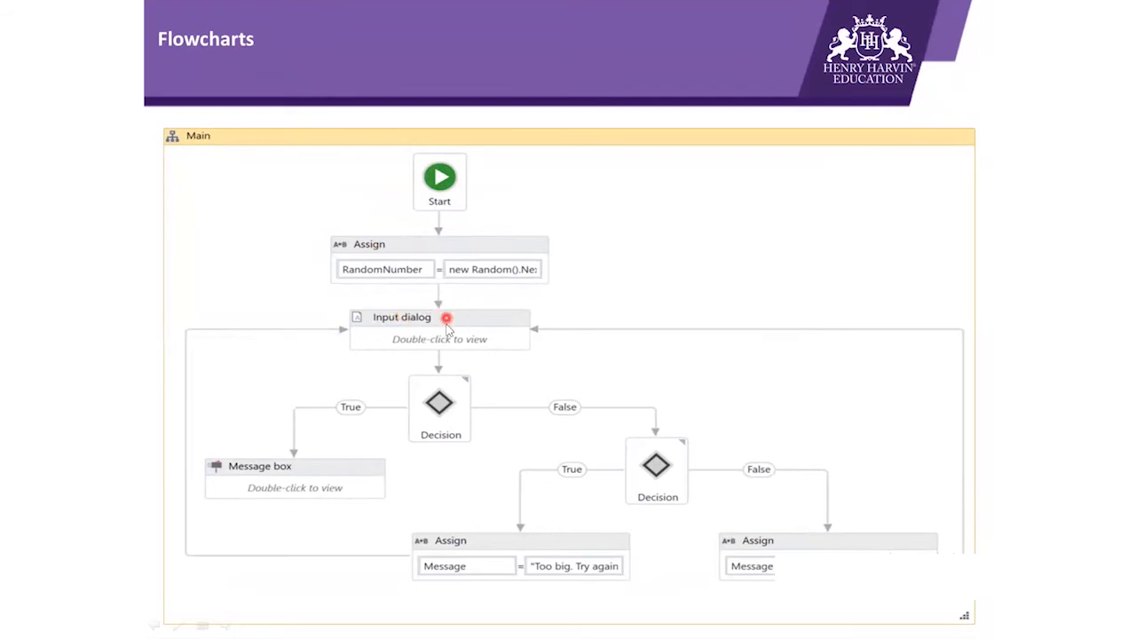
mouse_move(448, 417)
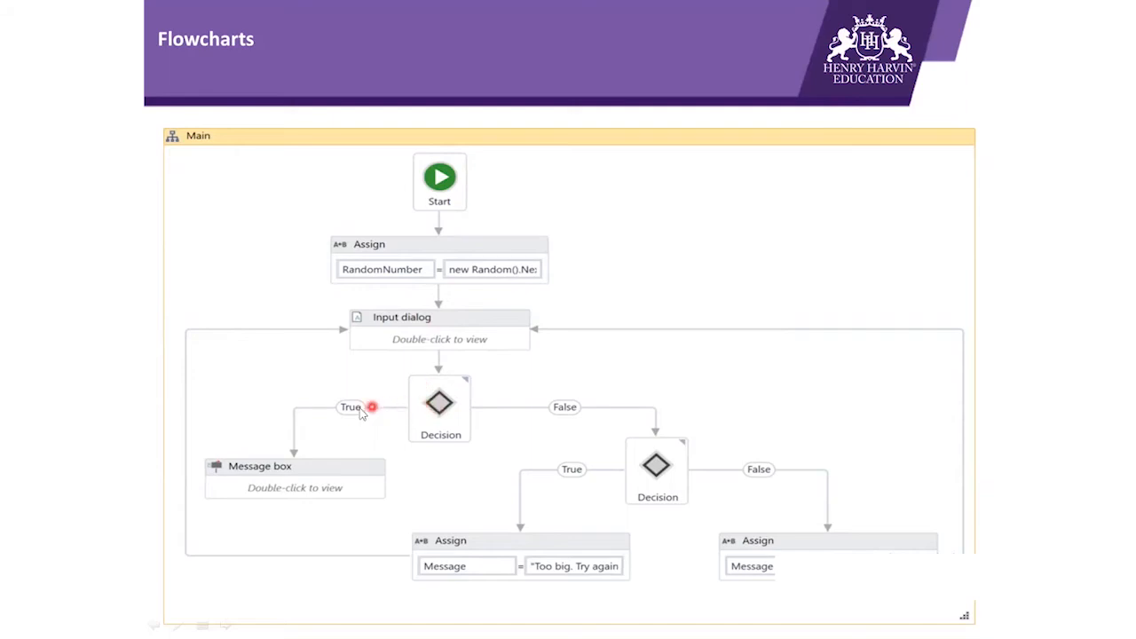
mouse_move(320, 407)
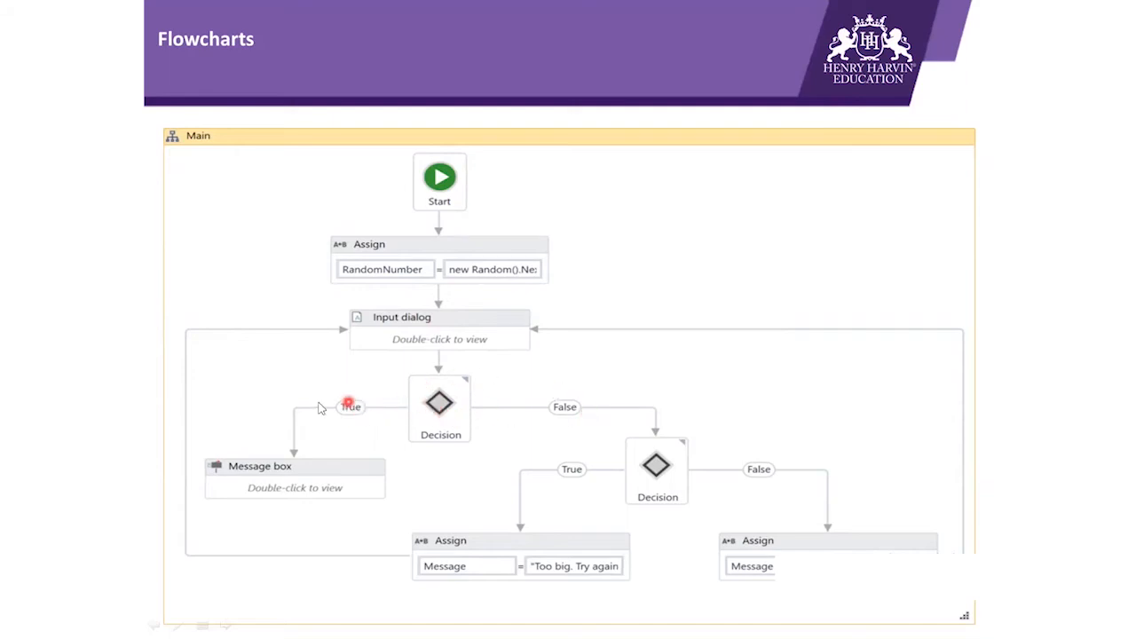
mouse_move(287, 477)
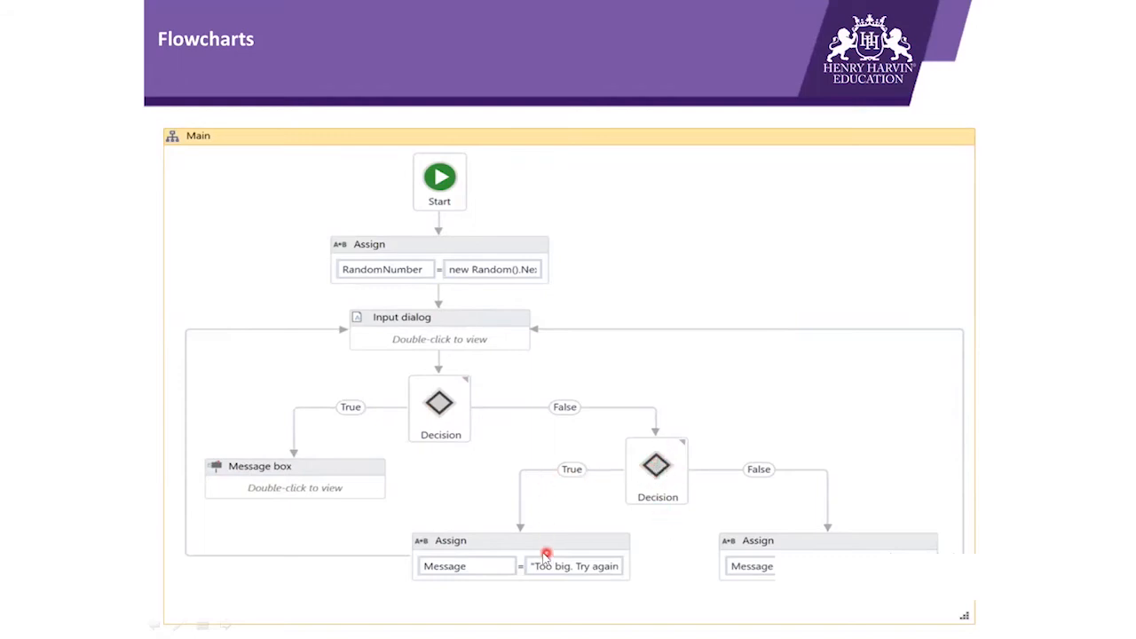
mouse_move(818, 550)
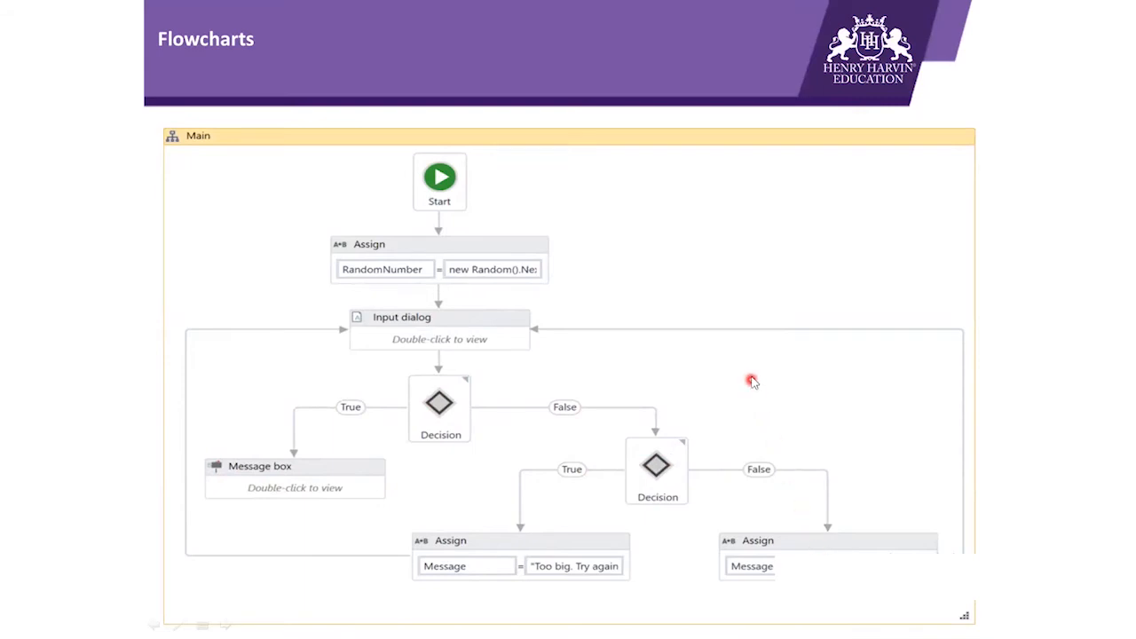
mouse_move(750, 375)
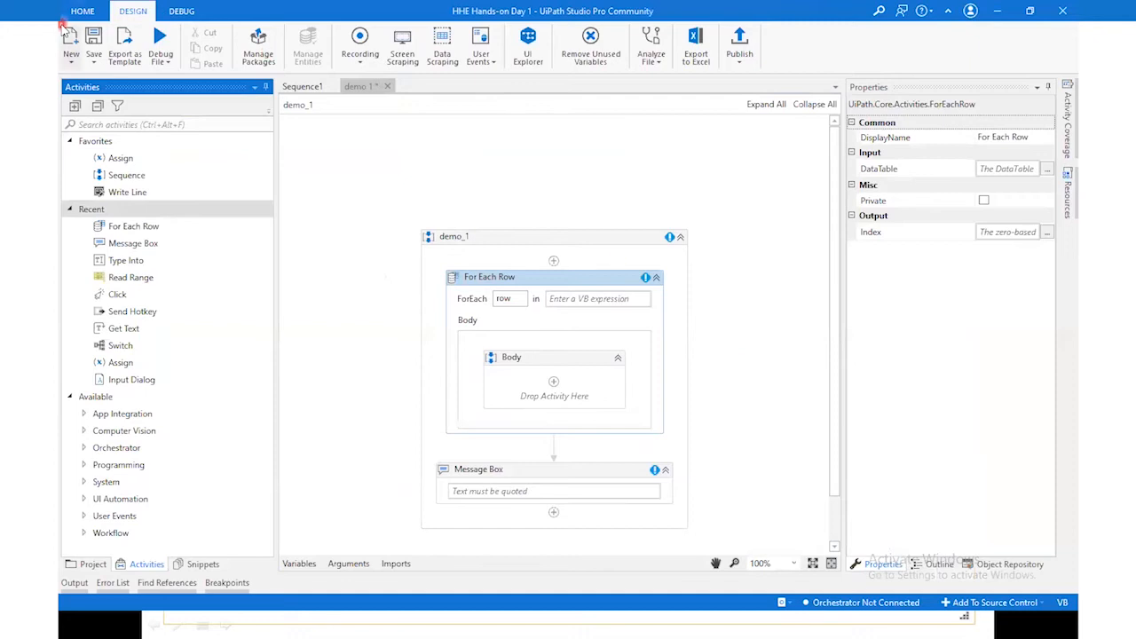
Create a flowchart workflow named 'Flowchart demo' from the New dropdown
left_click(70, 40)
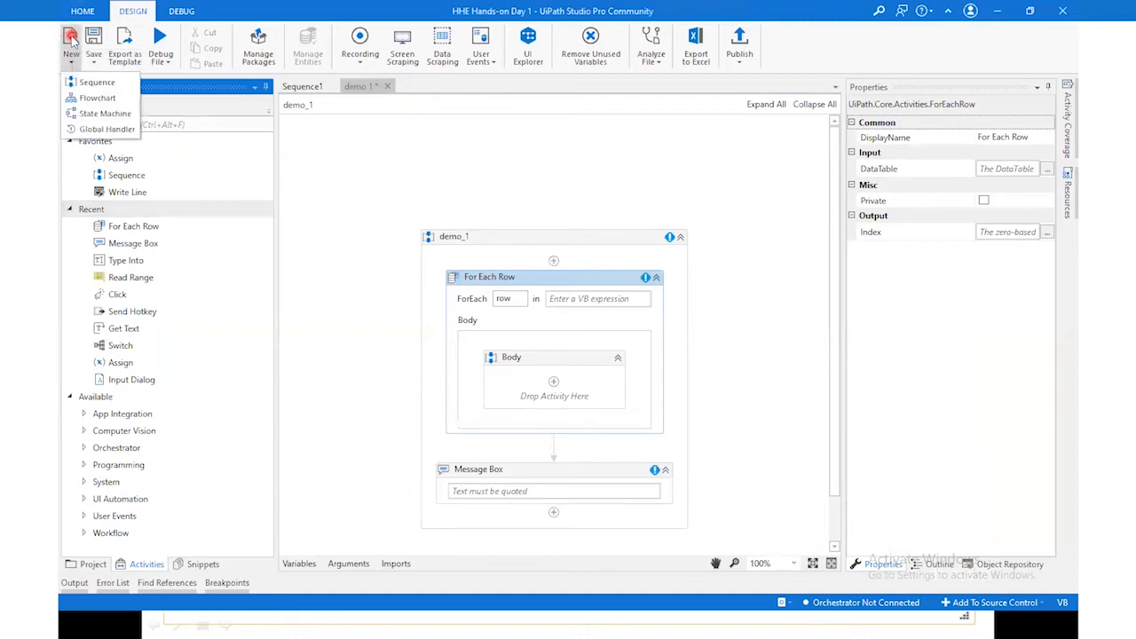
mouse_move(98, 98)
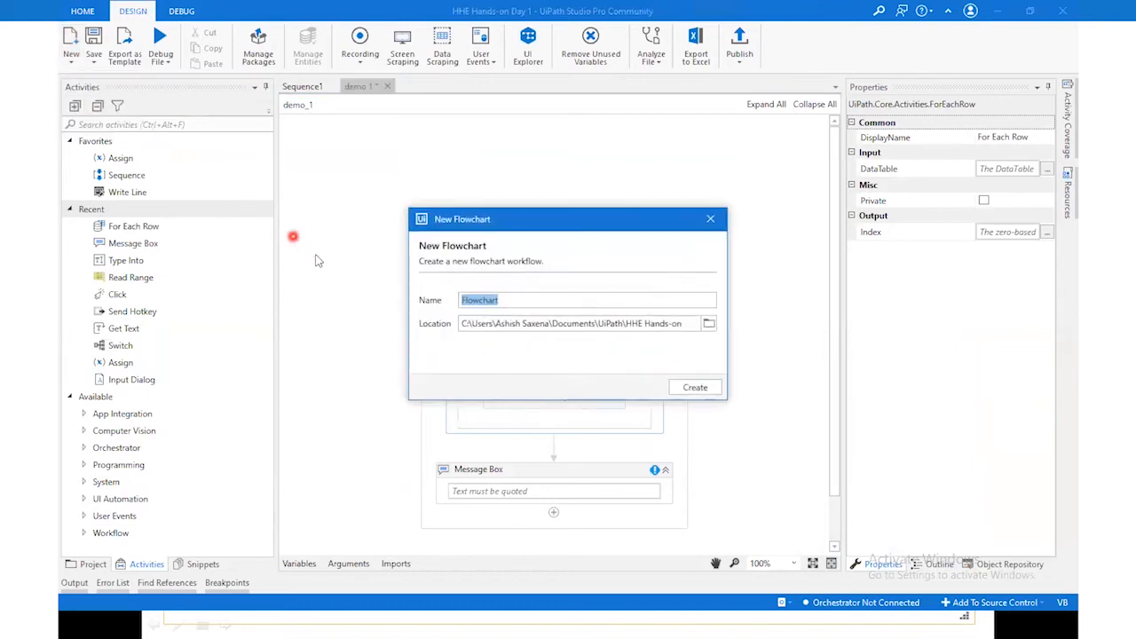
left_click(568, 300)
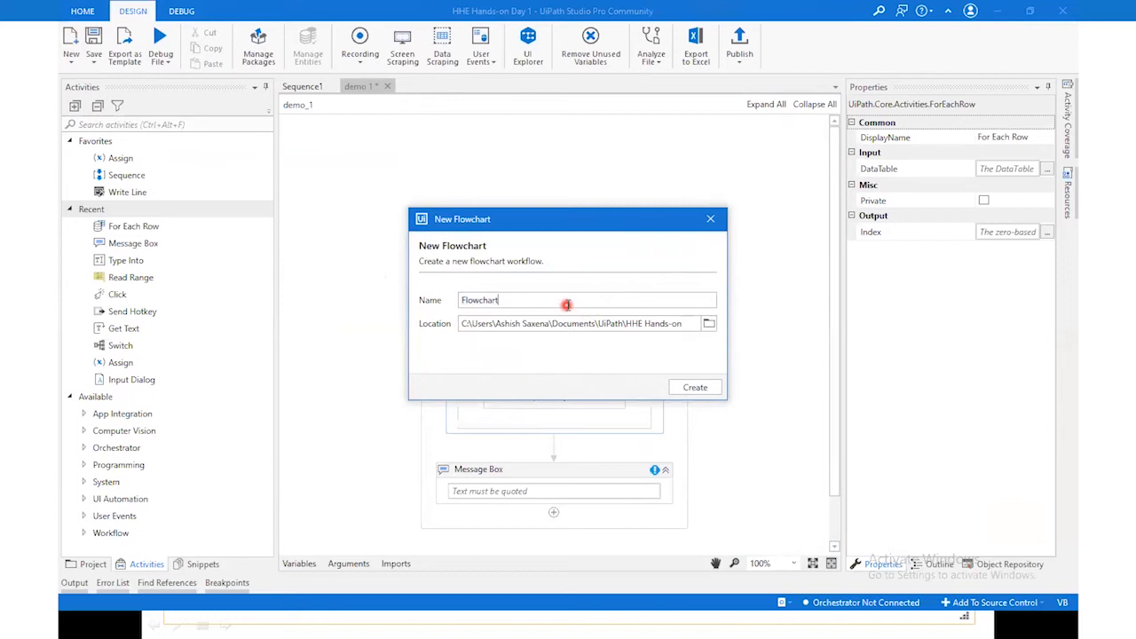
type("dem")
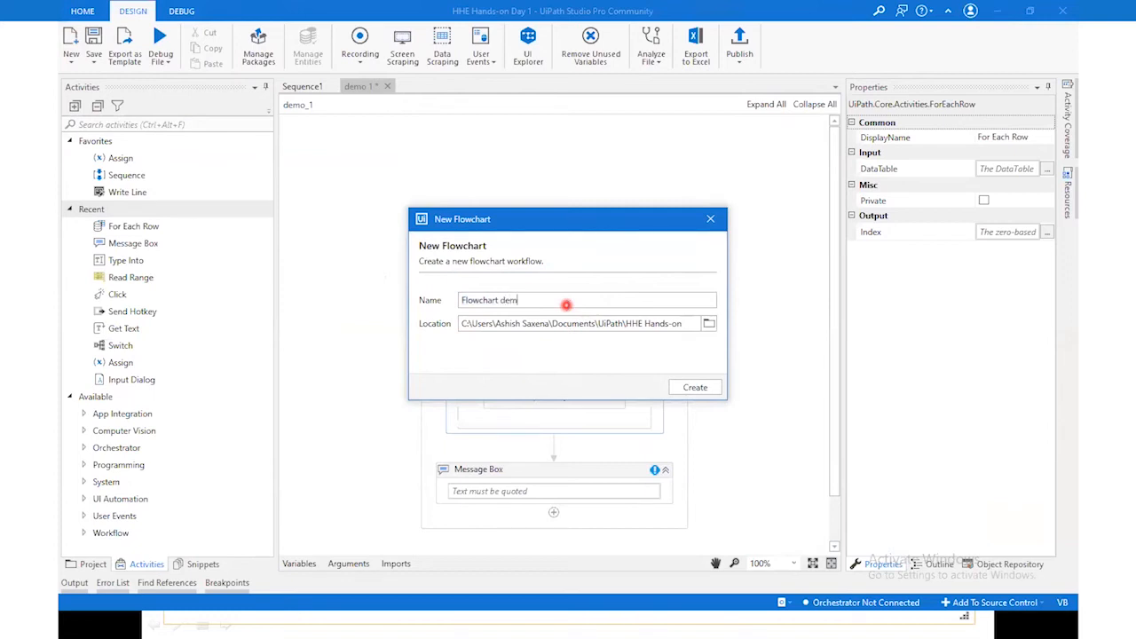
left_click(694, 387)
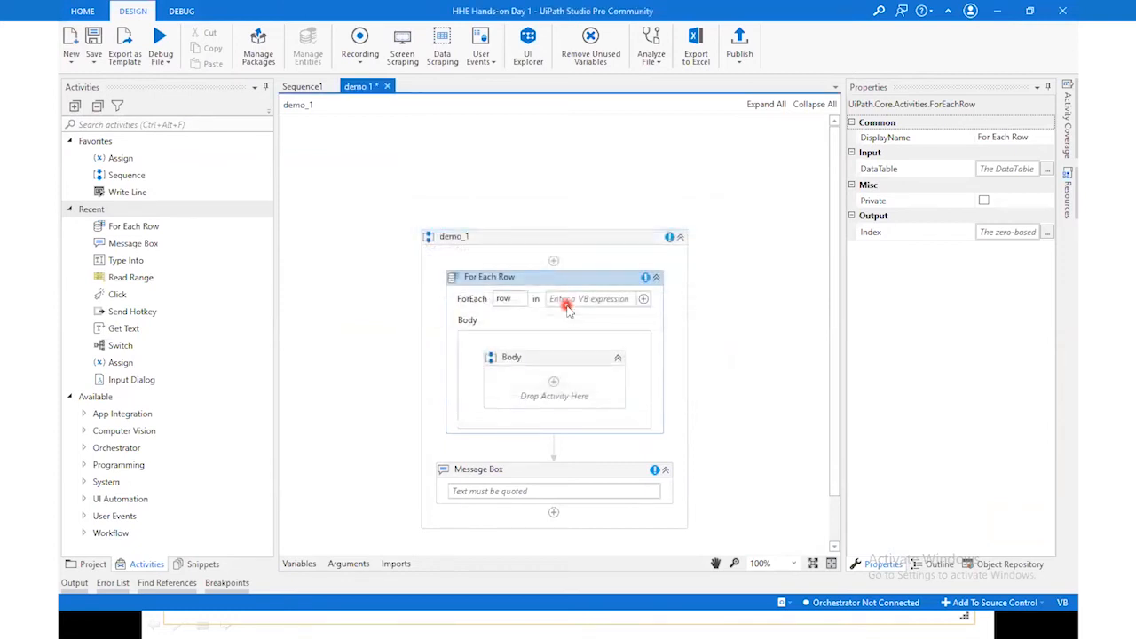
left_click(431, 86)
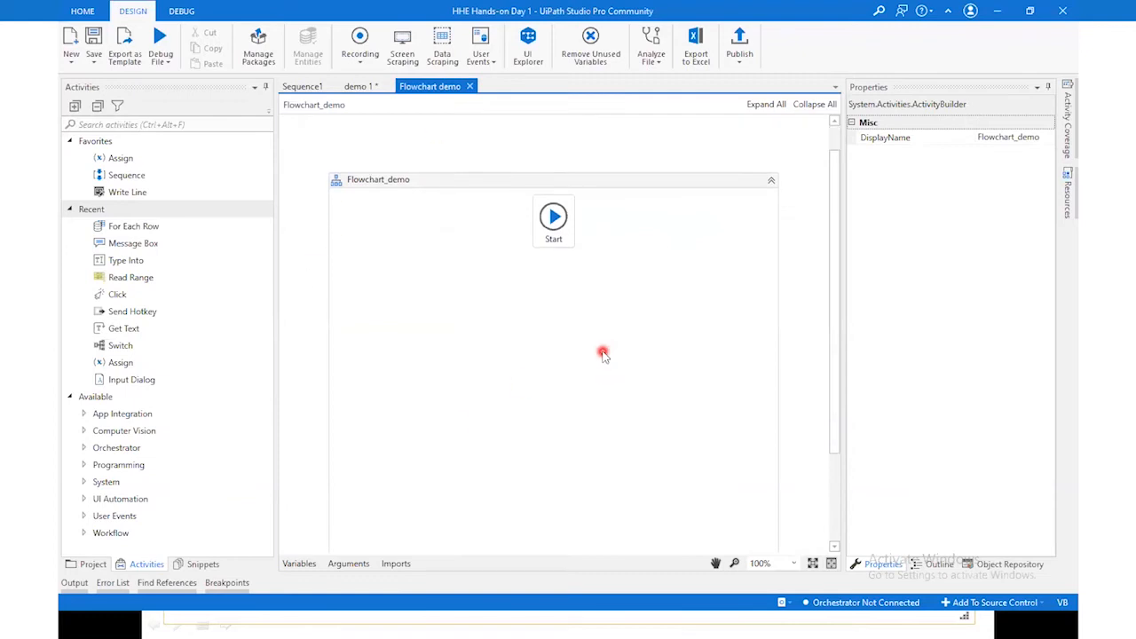
mouse_move(581, 345)
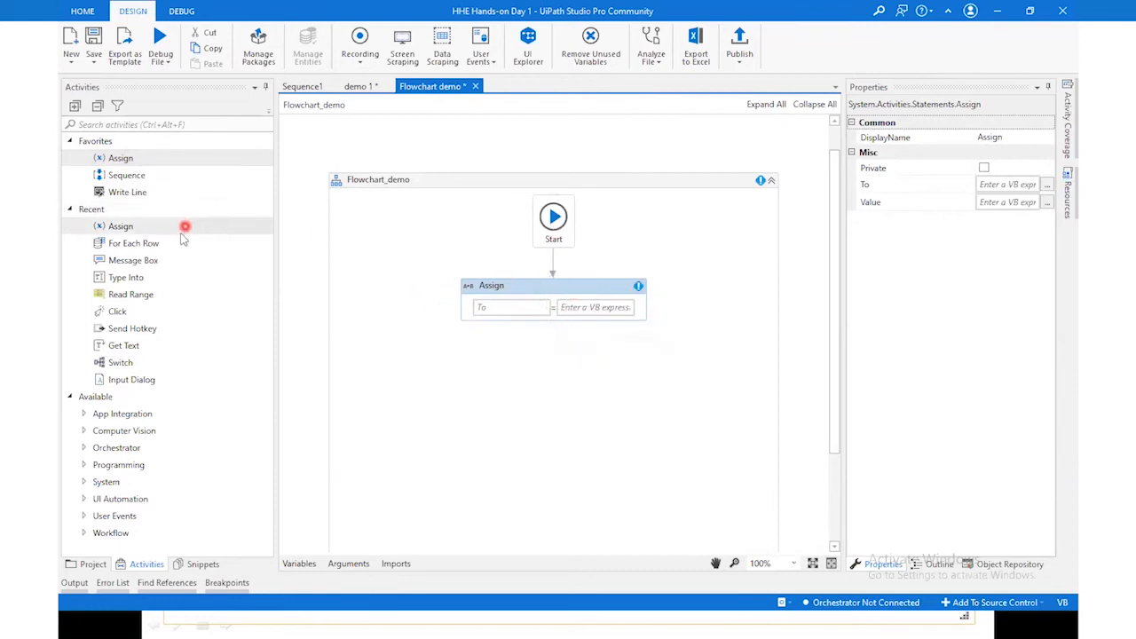
mouse_move(126, 276)
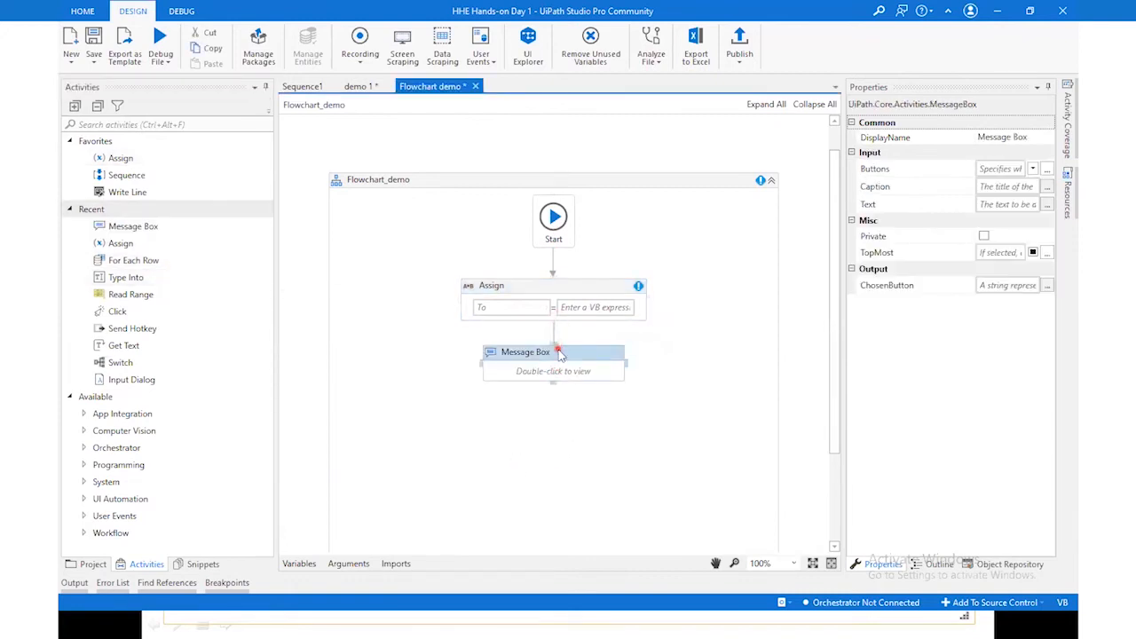
Connect Start to an Assign activity, then Assign to a Message Box
left_click(566, 397)
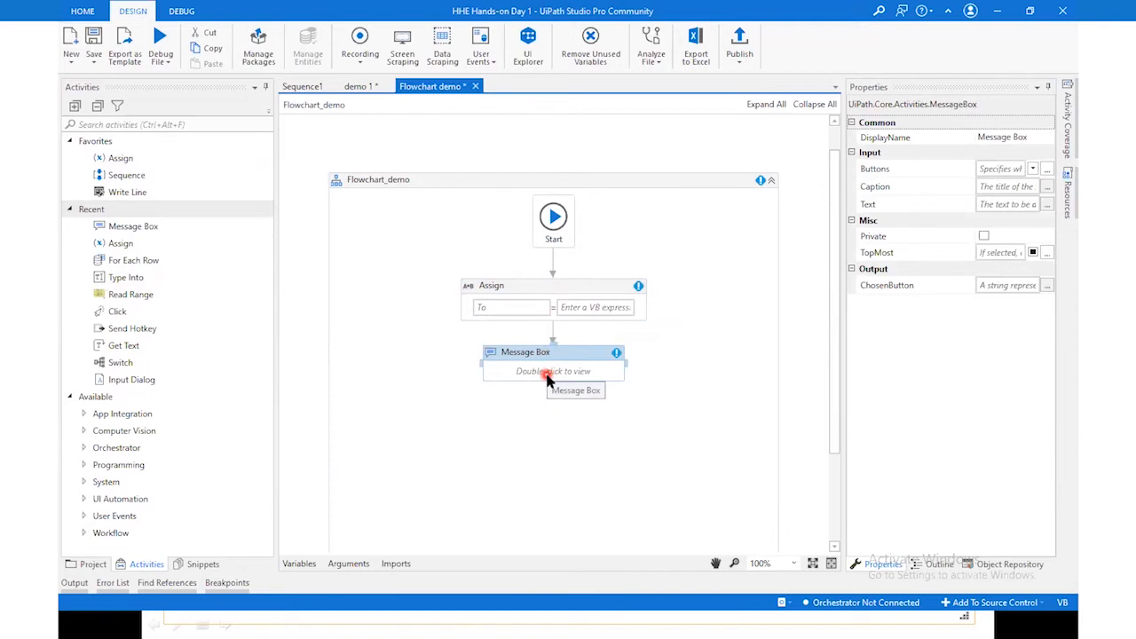
mouse_move(537, 396)
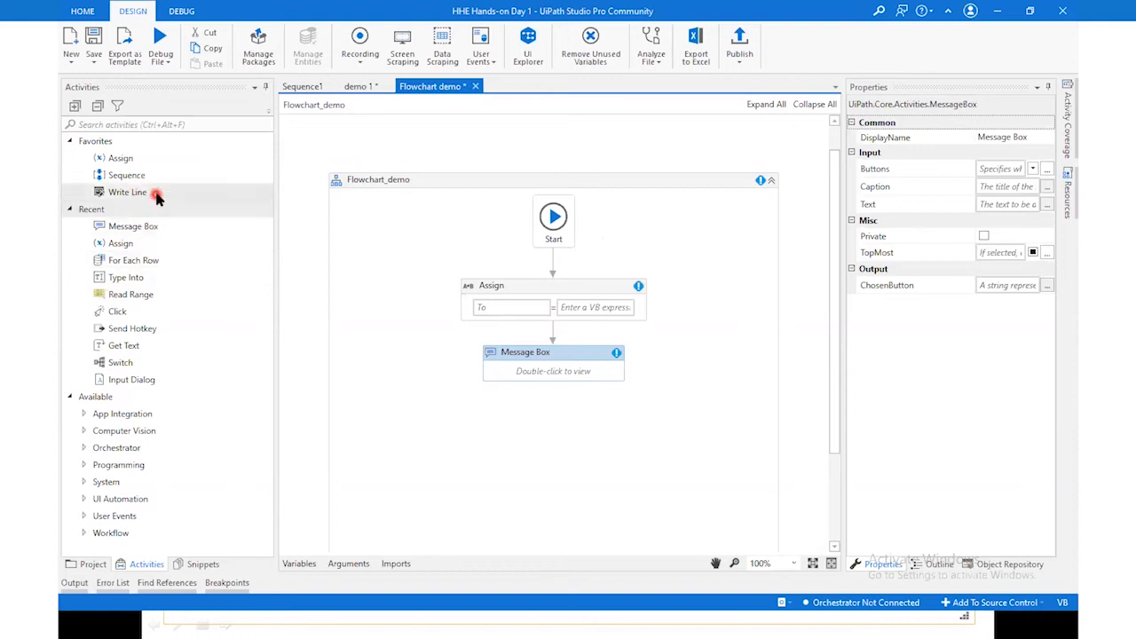
mouse_move(218, 114)
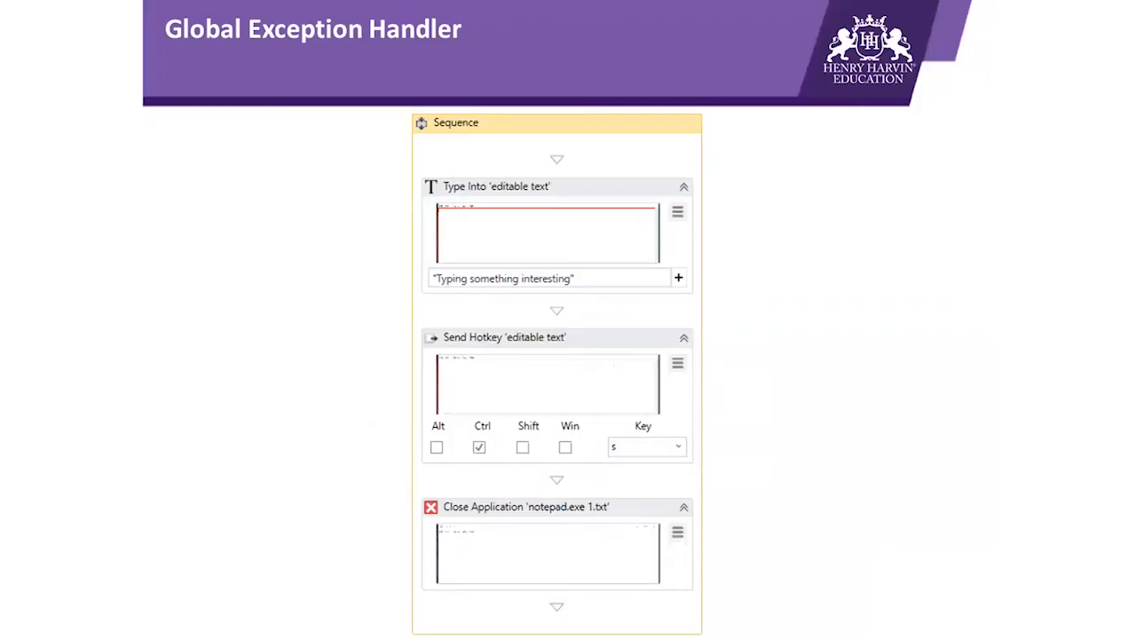
mouse_move(235, 253)
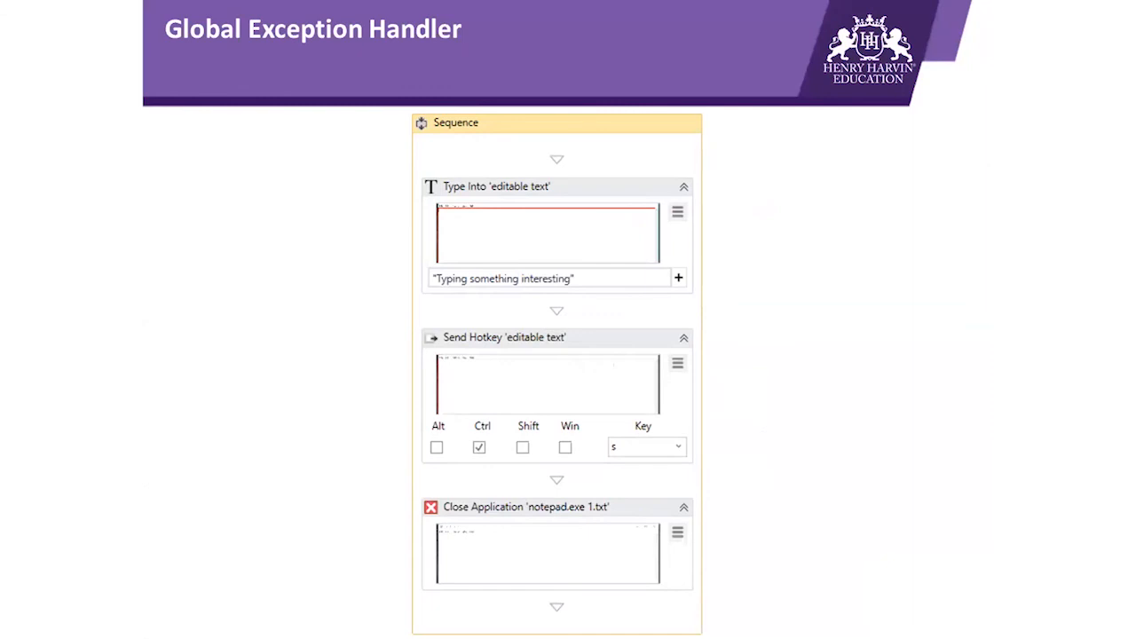
mouse_move(648, 50)
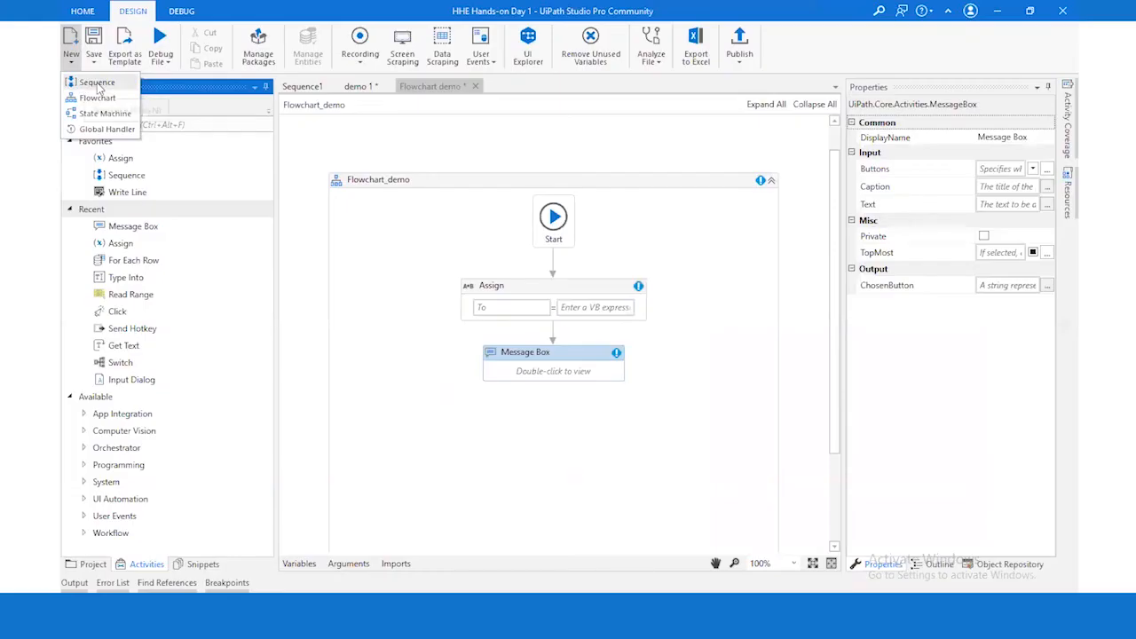
mouse_move(106, 128)
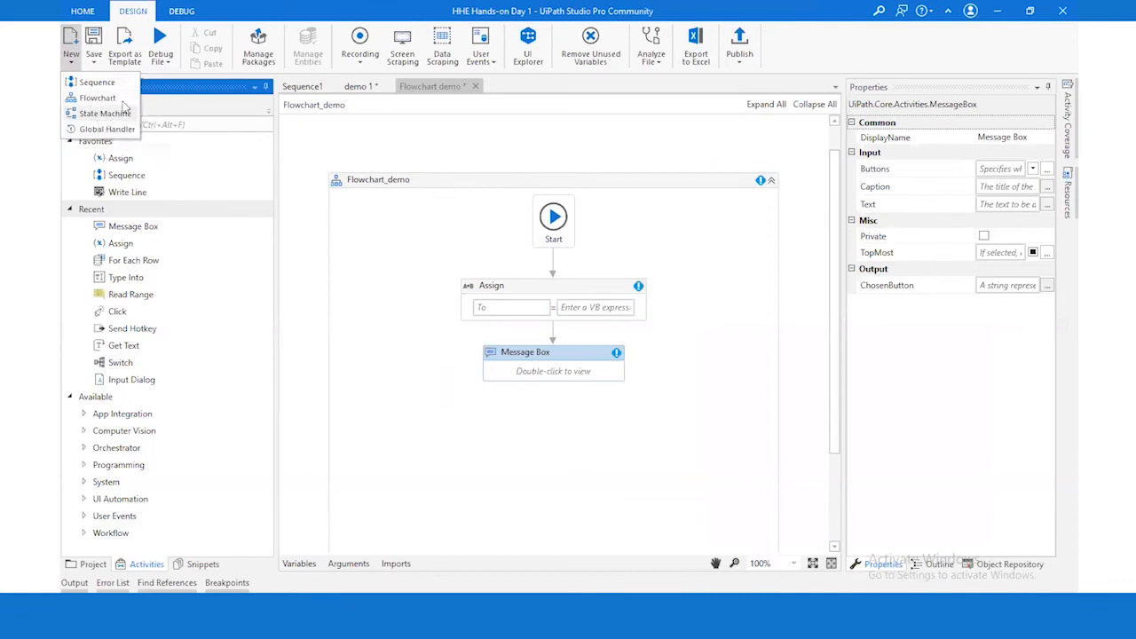
mouse_move(258, 40)
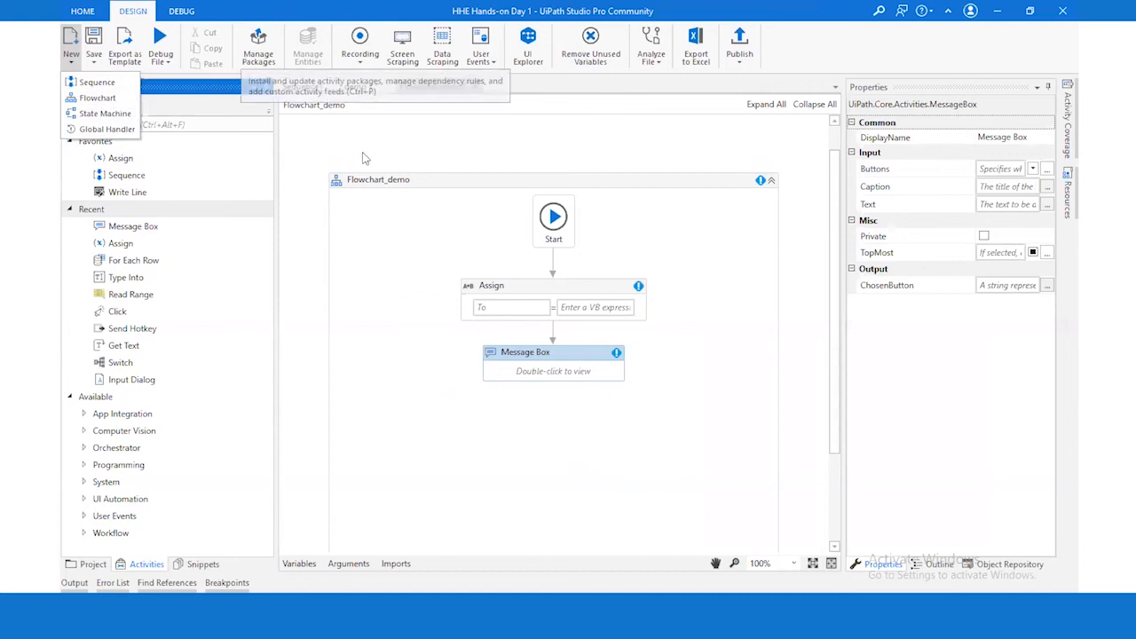